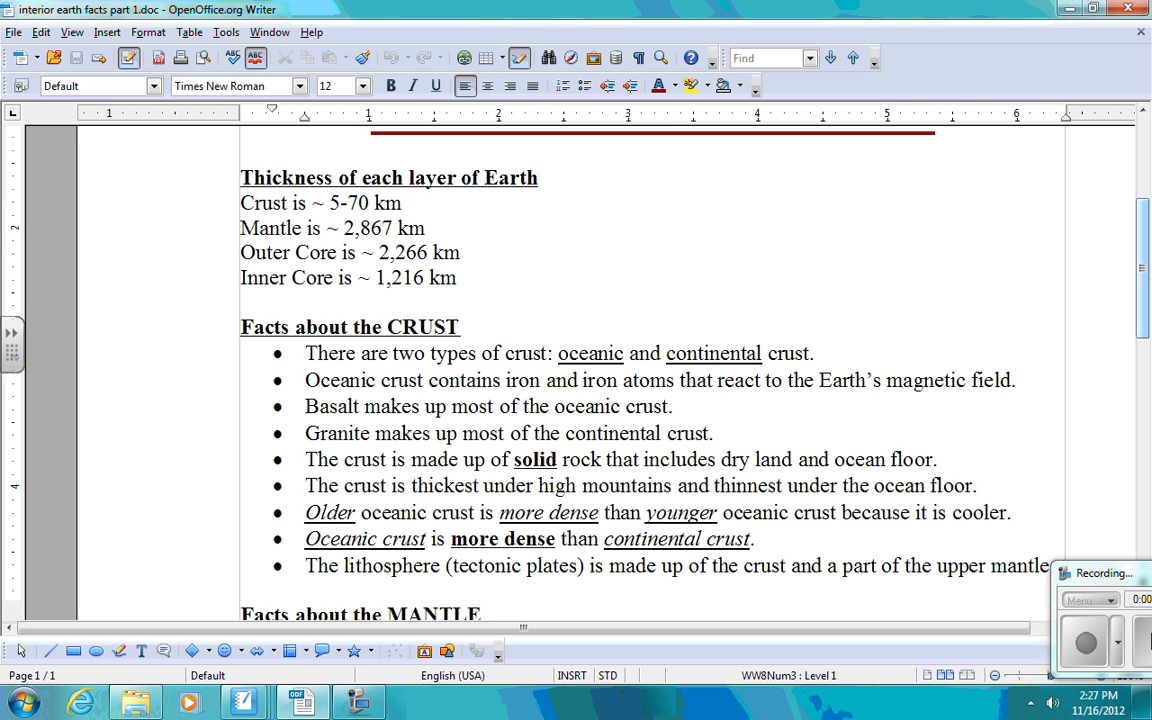
- Scroll through the facts document to view the outer core facts
scroll("down", 3)
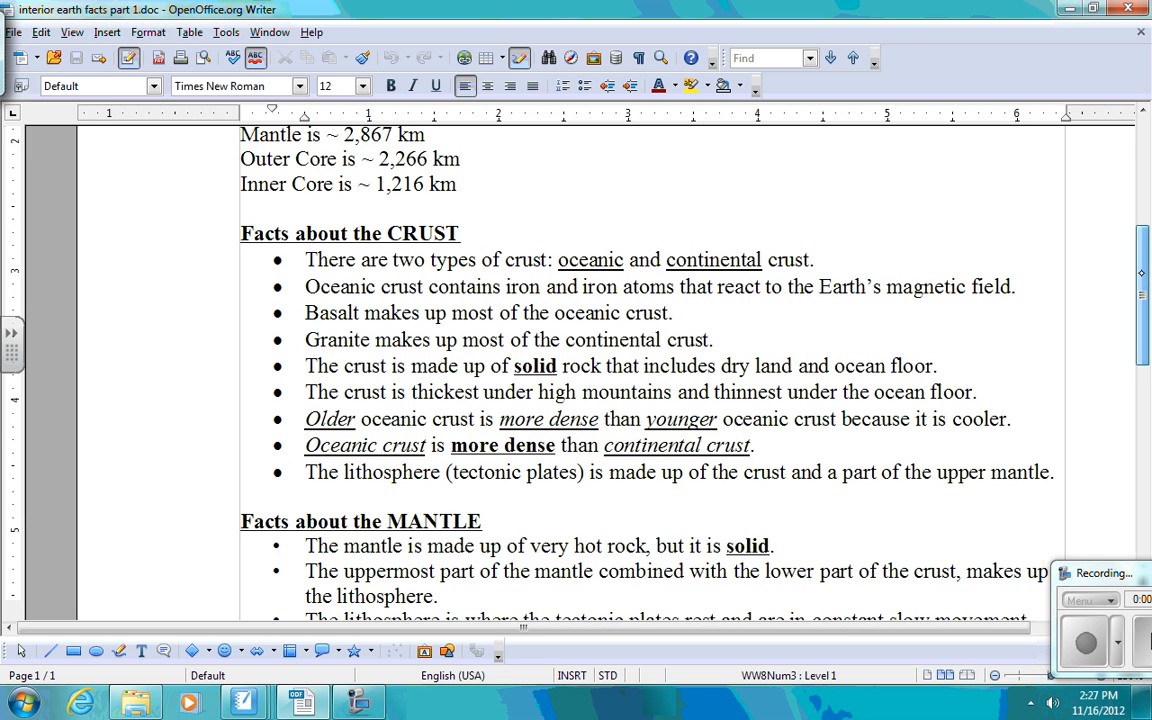
scroll("down", 3)
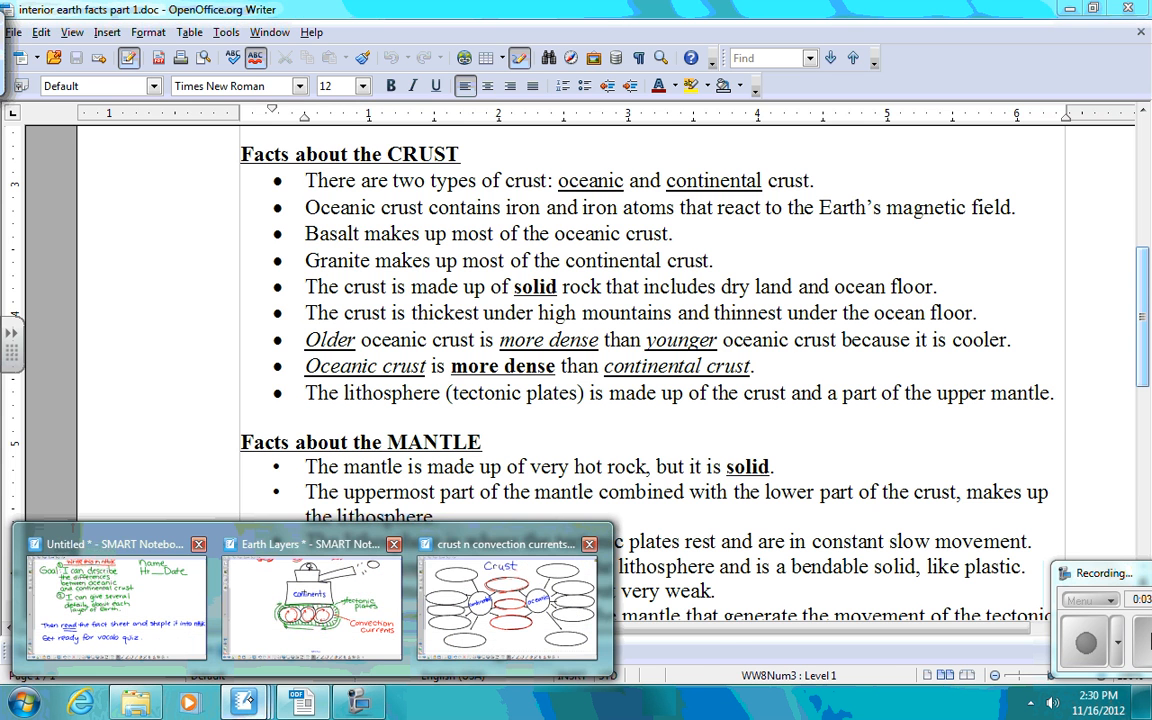
left_click(310, 543)
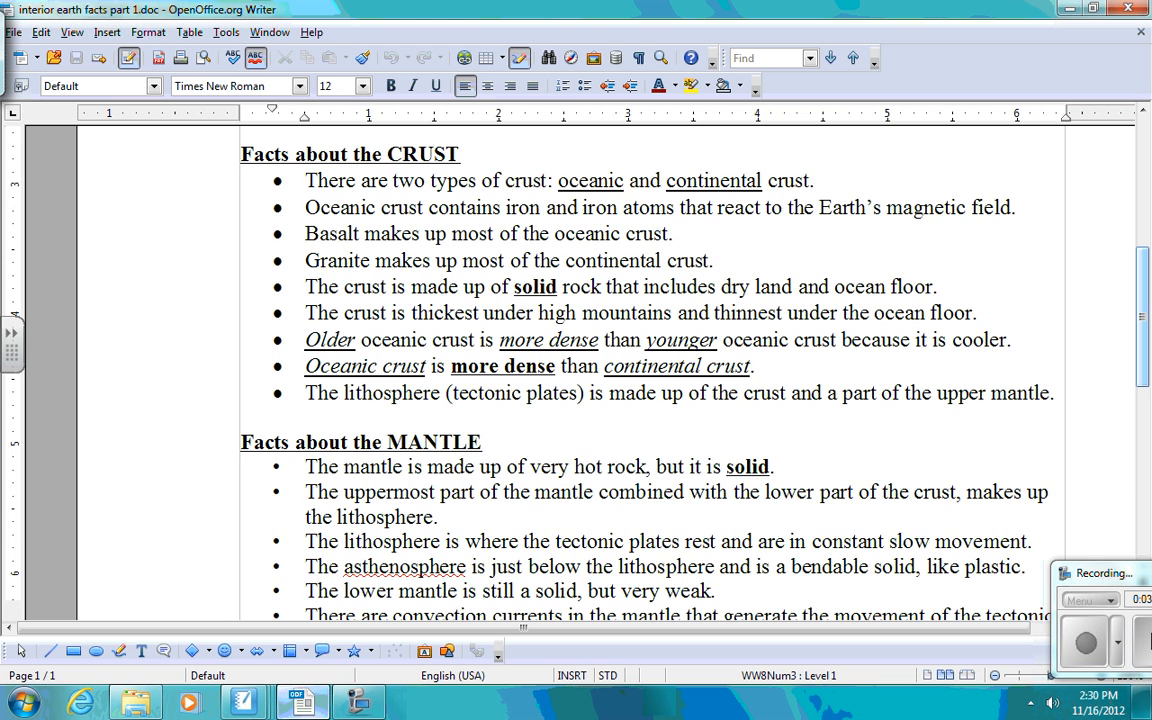
scroll("down", 3)
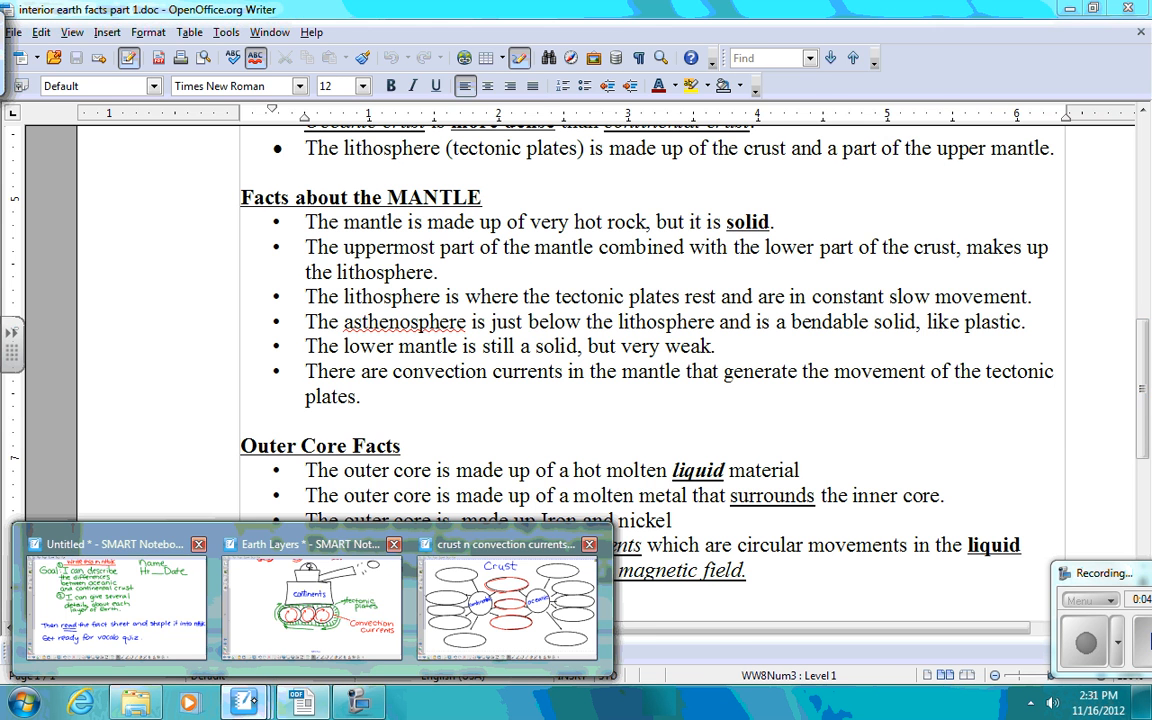
- Write underlined mantle w/magma, lithosphere and crust labels on the tank's left side
left_click(315, 544)
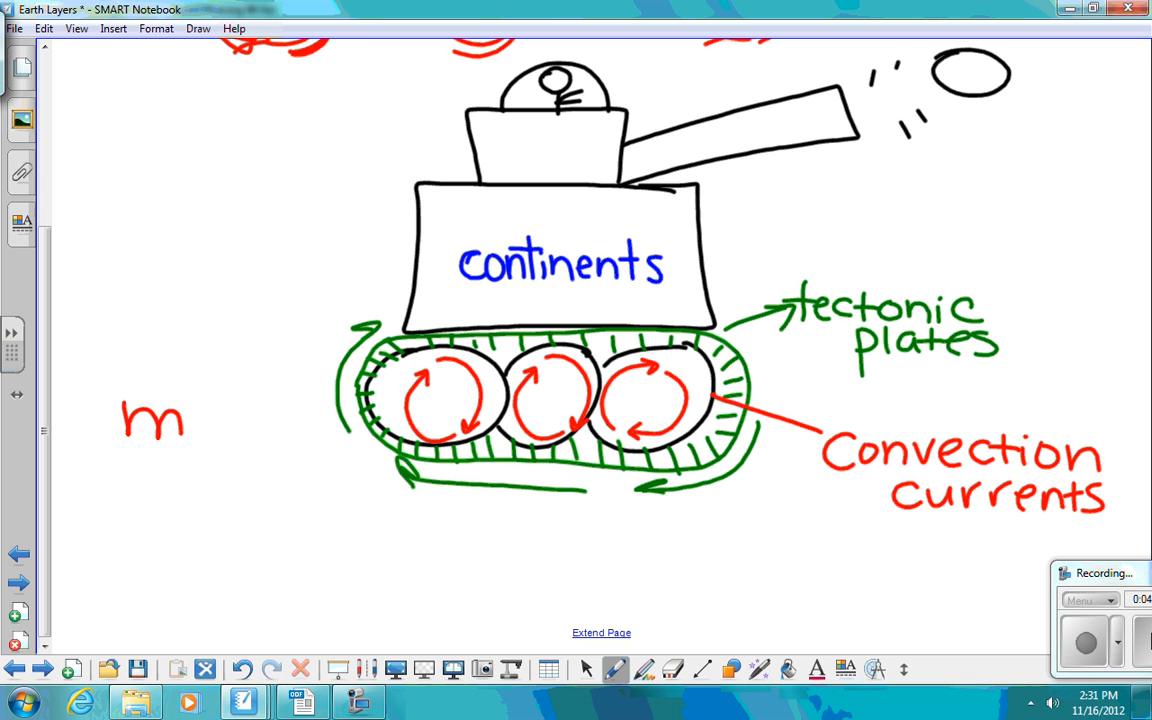
left_click_drag(180, 420, 290, 430)
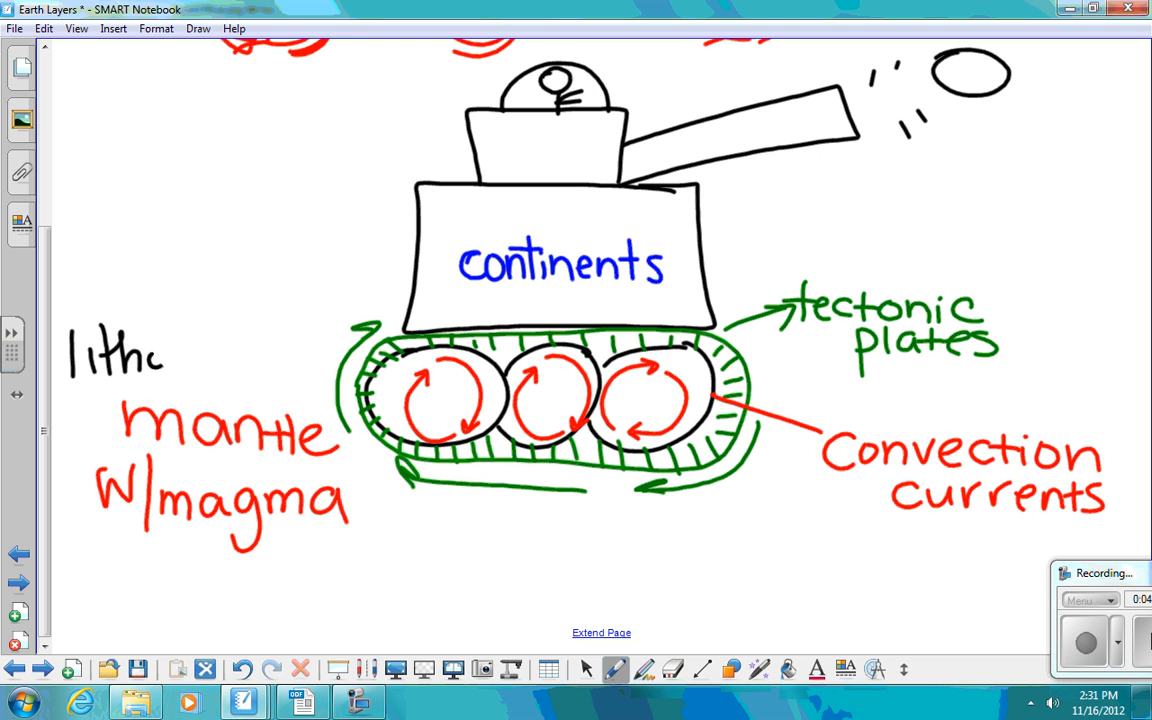
left_click_drag(150, 360, 255, 360)
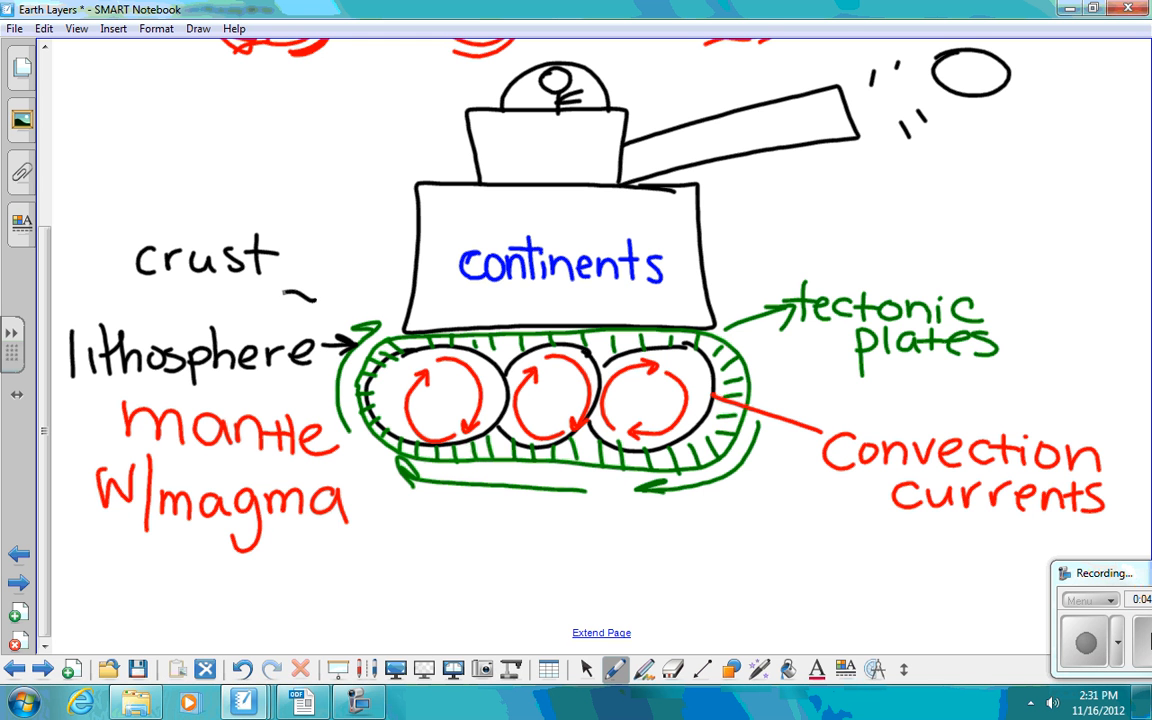
left_click_drag(100, 295, 320, 390)
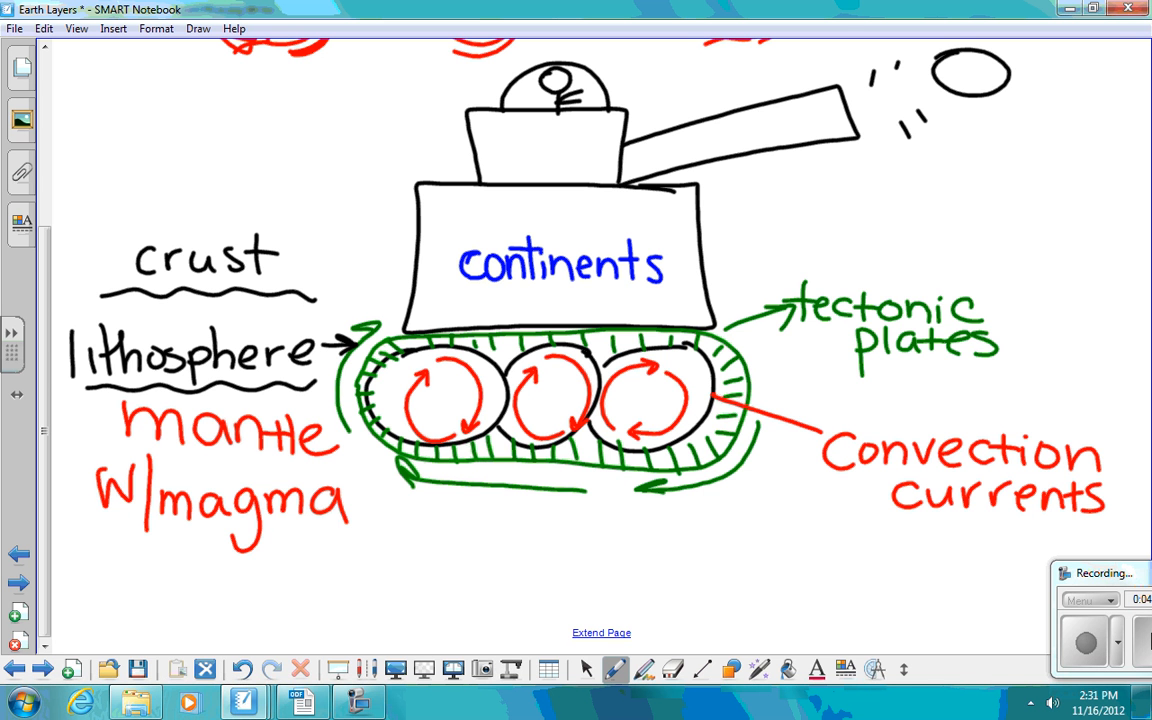
left_click(301, 700)
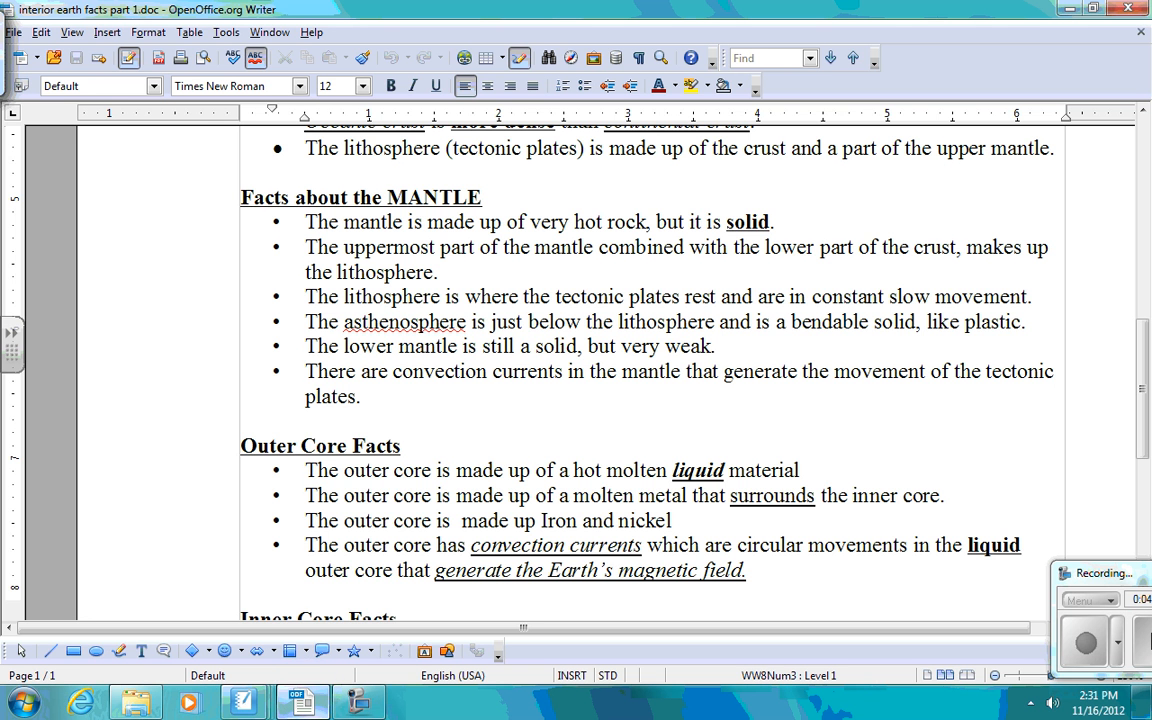
scroll("down", 3)
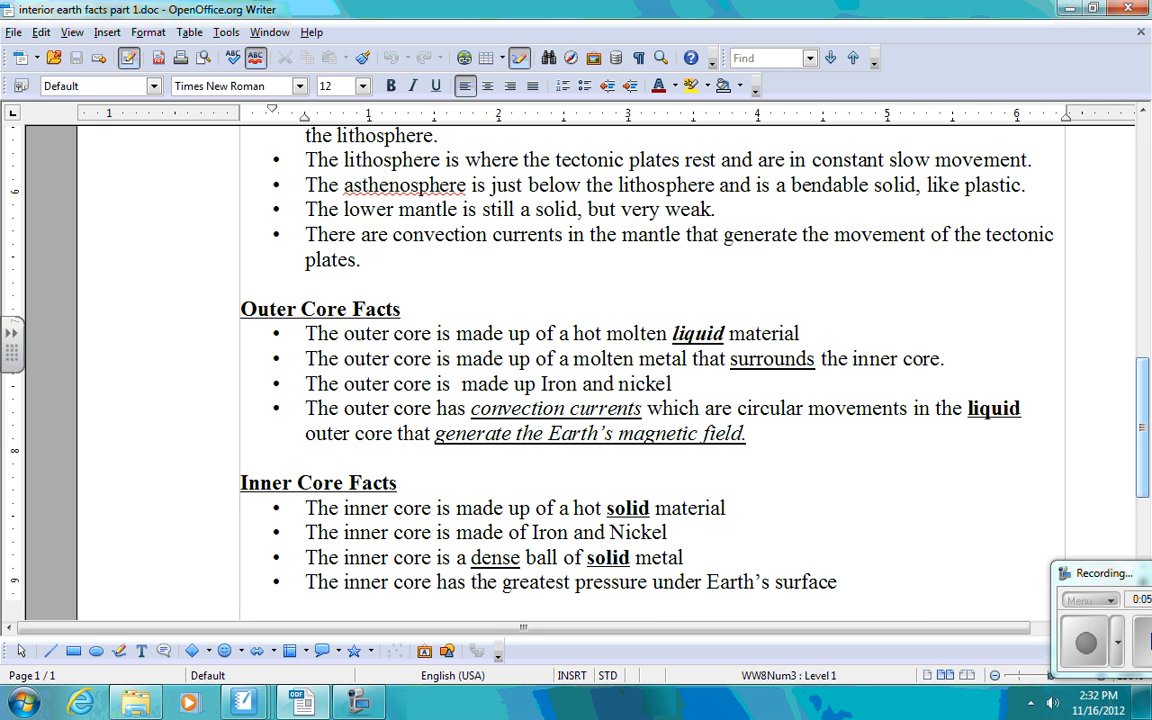
left_click(836, 582)
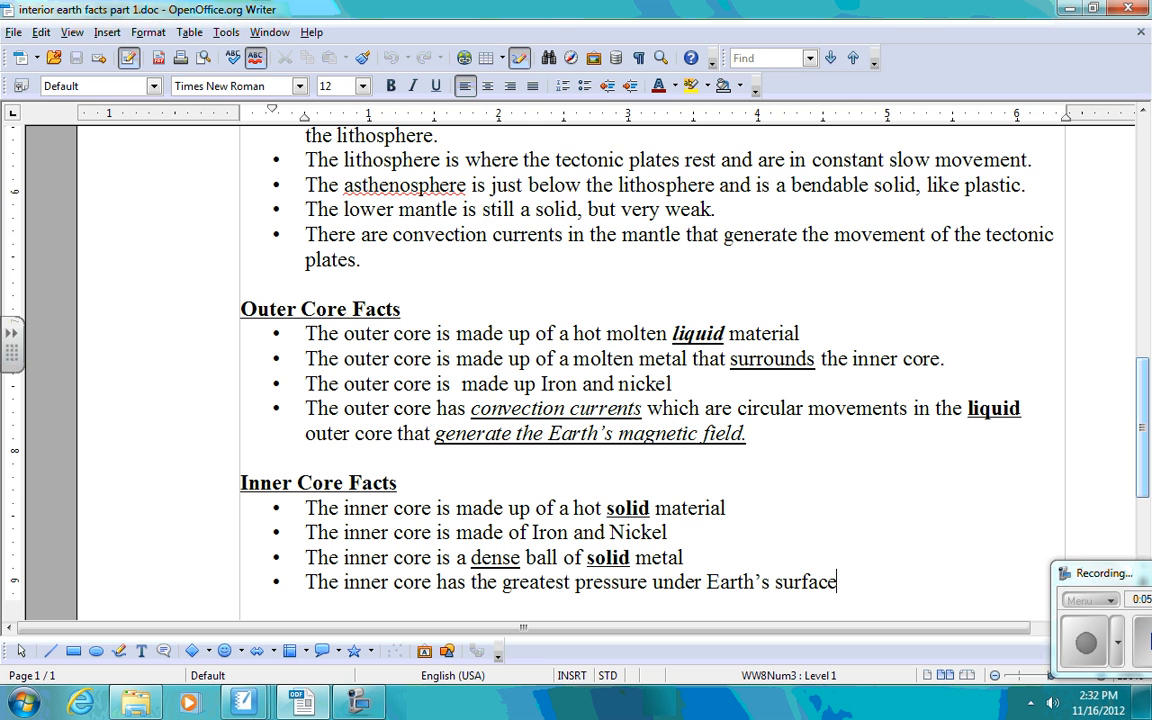
scroll("down", 3)
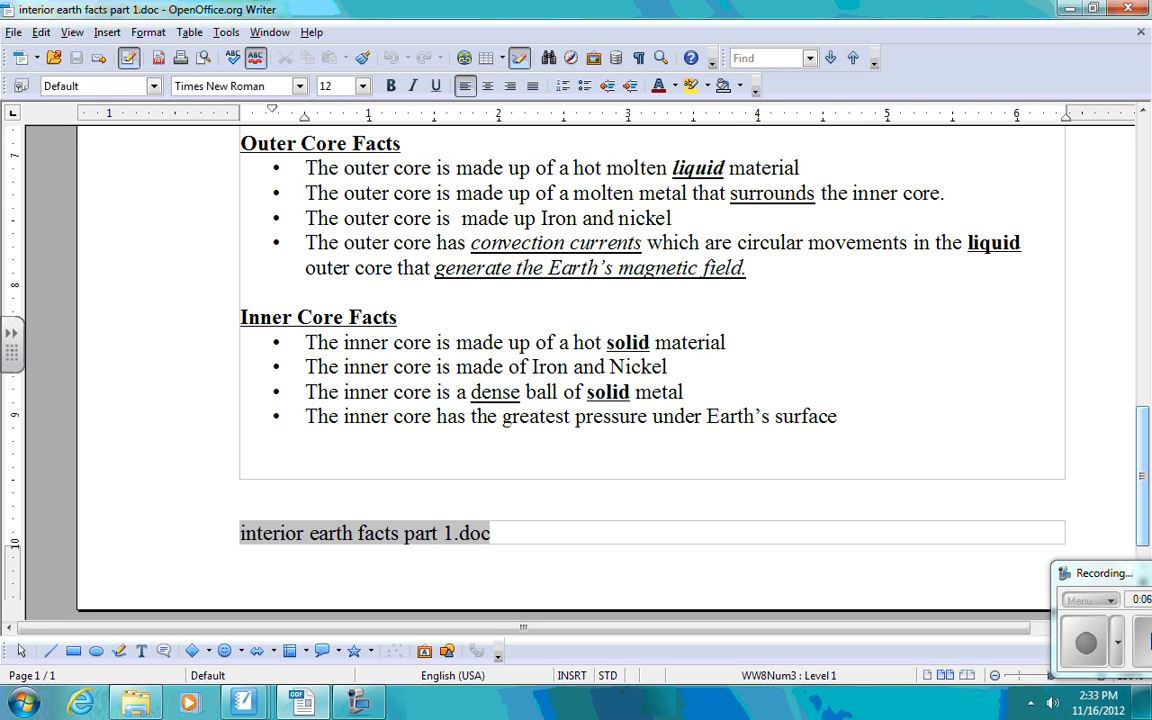
left_click(838, 416)
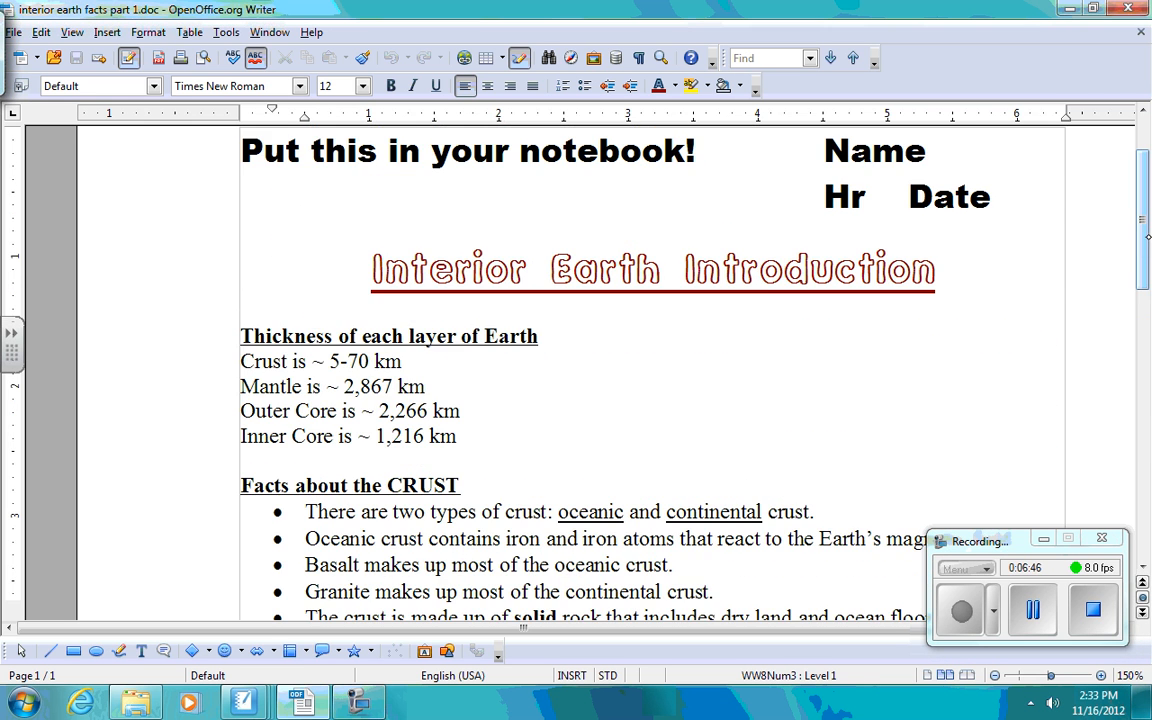
scroll("down", 3)
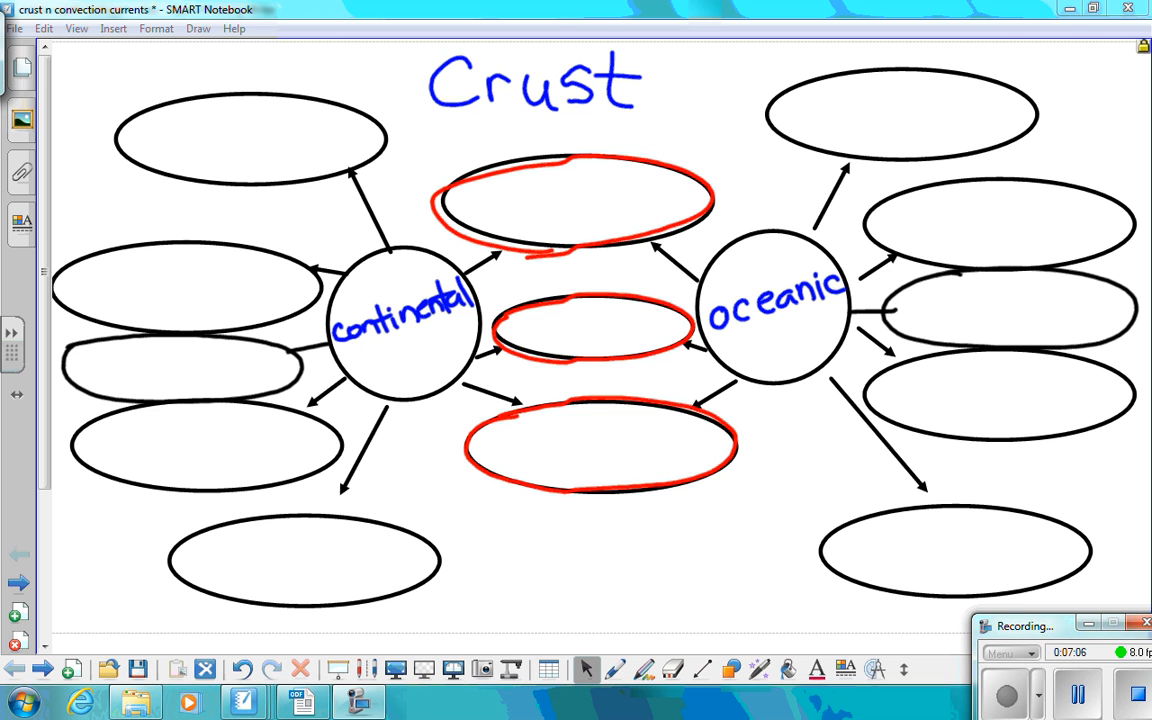
- Handwrite 'crust', 'solid rock' and '5-70 km thick' in green in the centre ovals
left_click(616, 669)
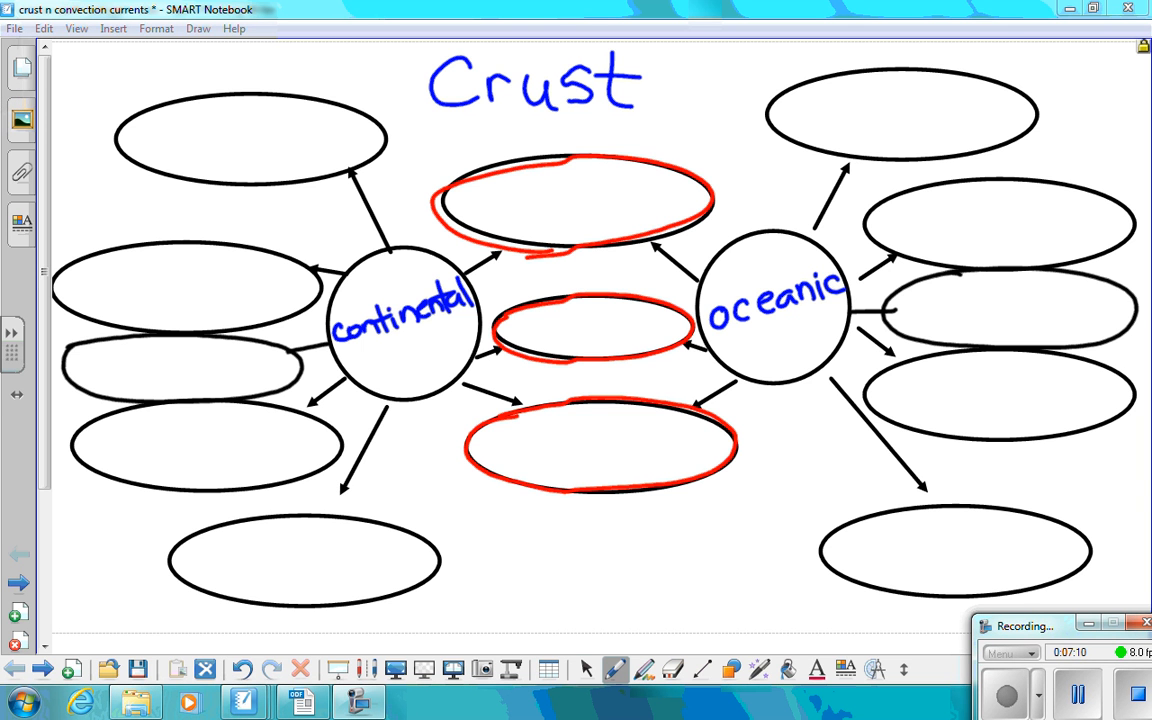
type("crust")
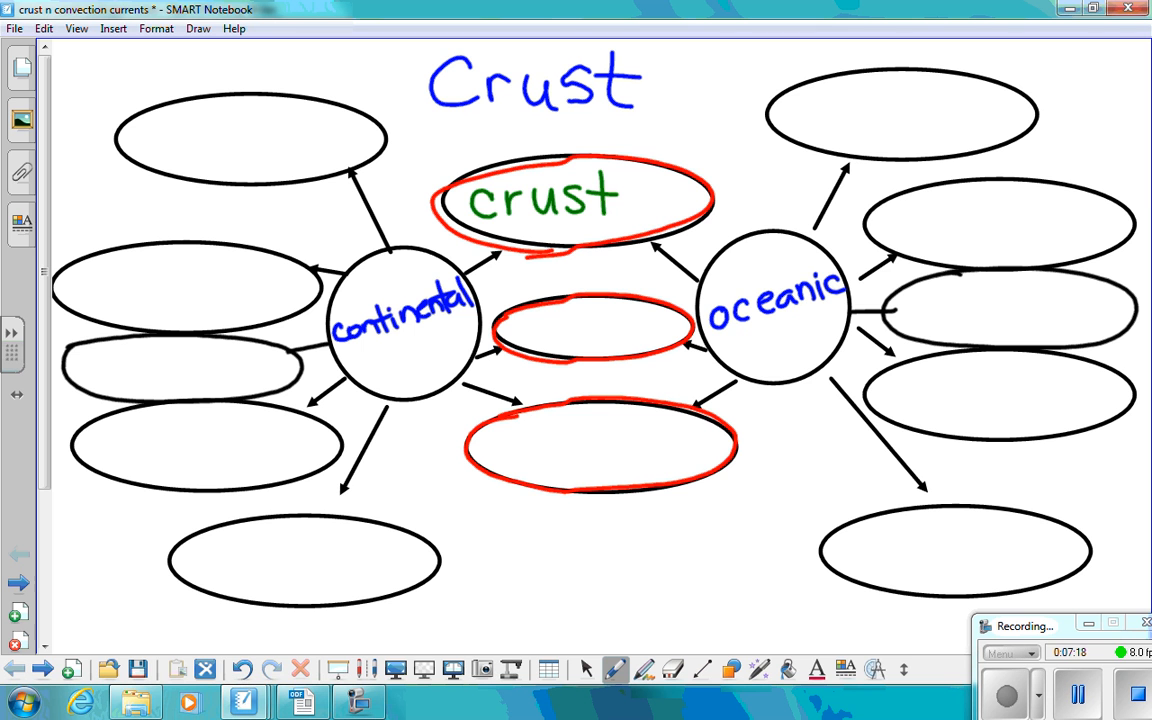
type("solid")
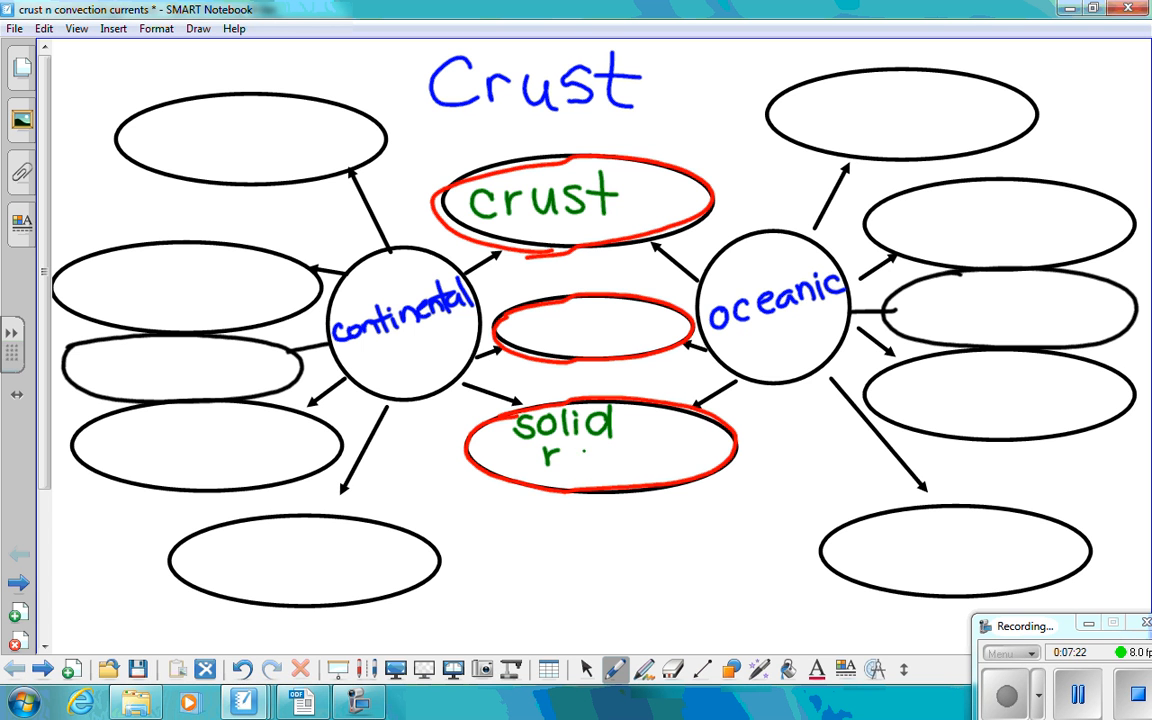
type("rock")
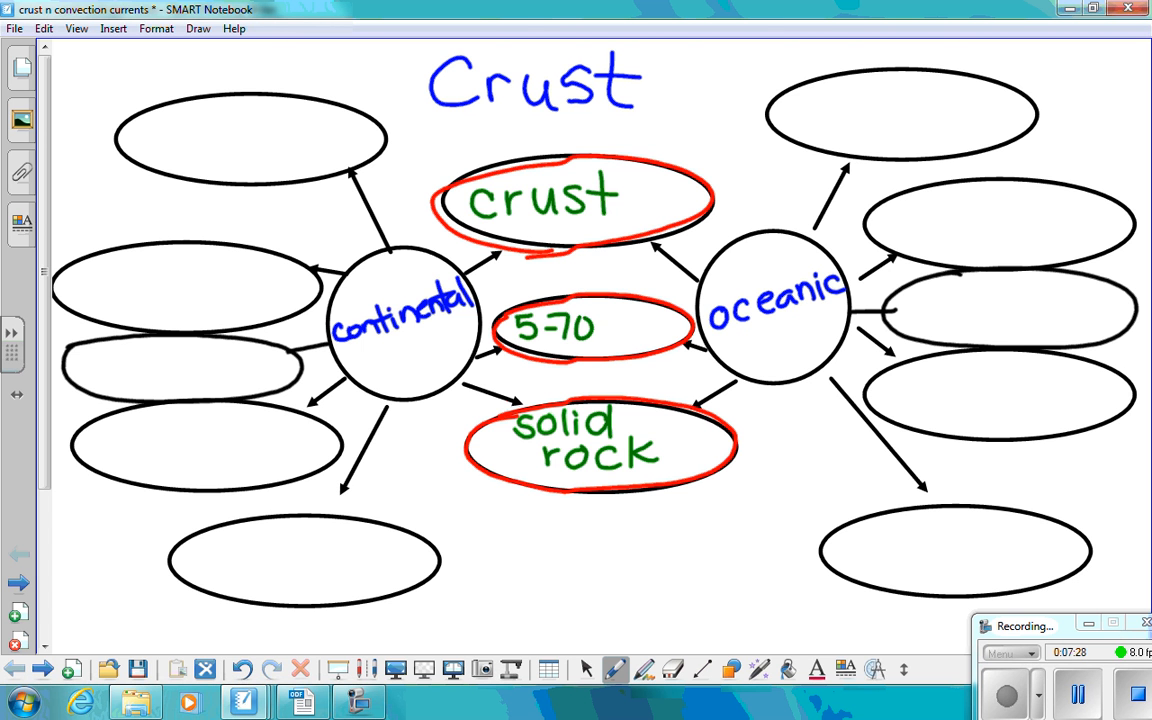
type("km")
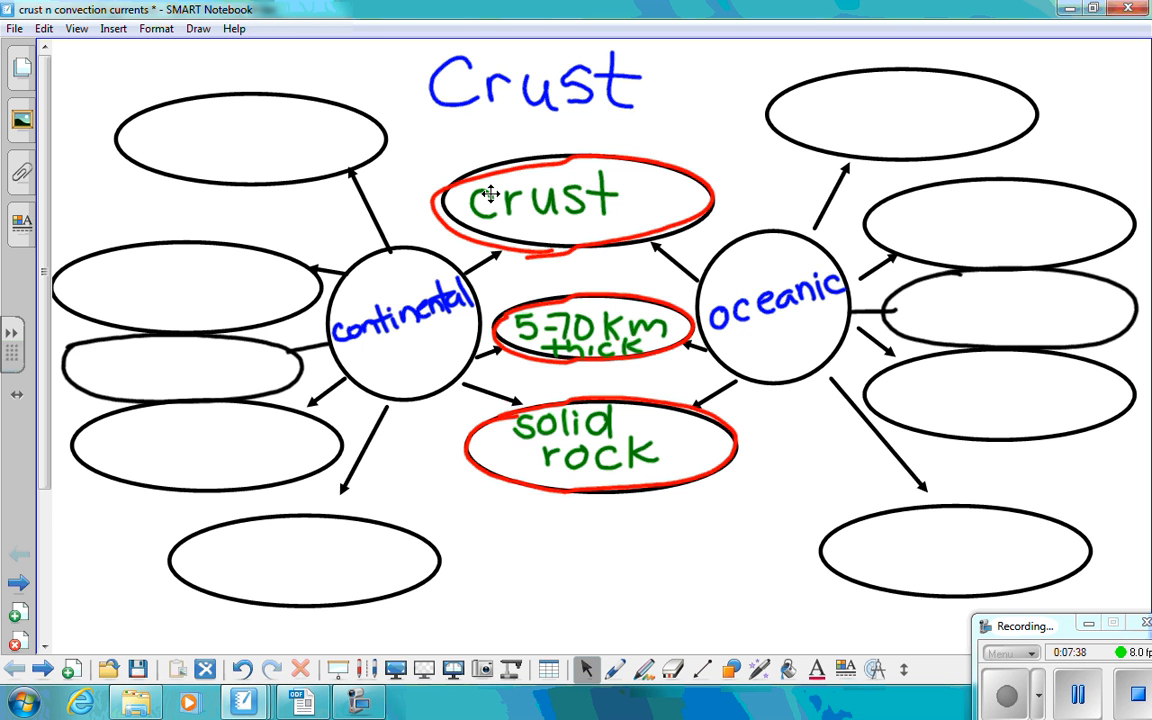
left_click(615, 669)
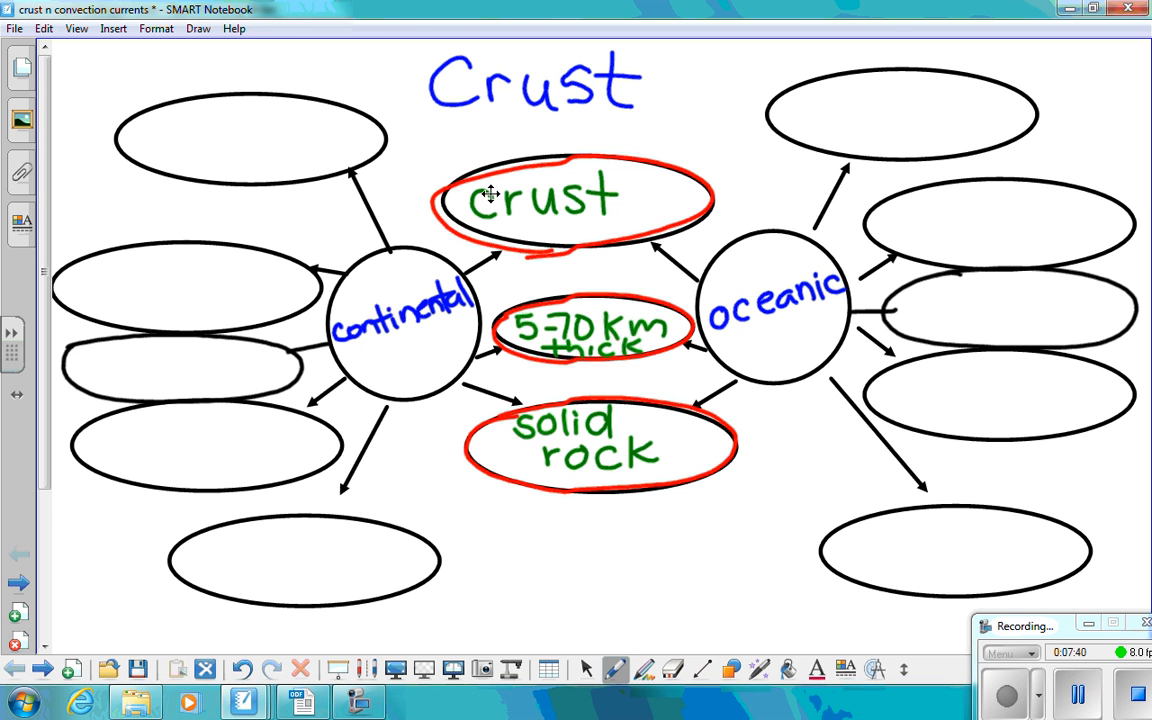
left_click(585, 669)
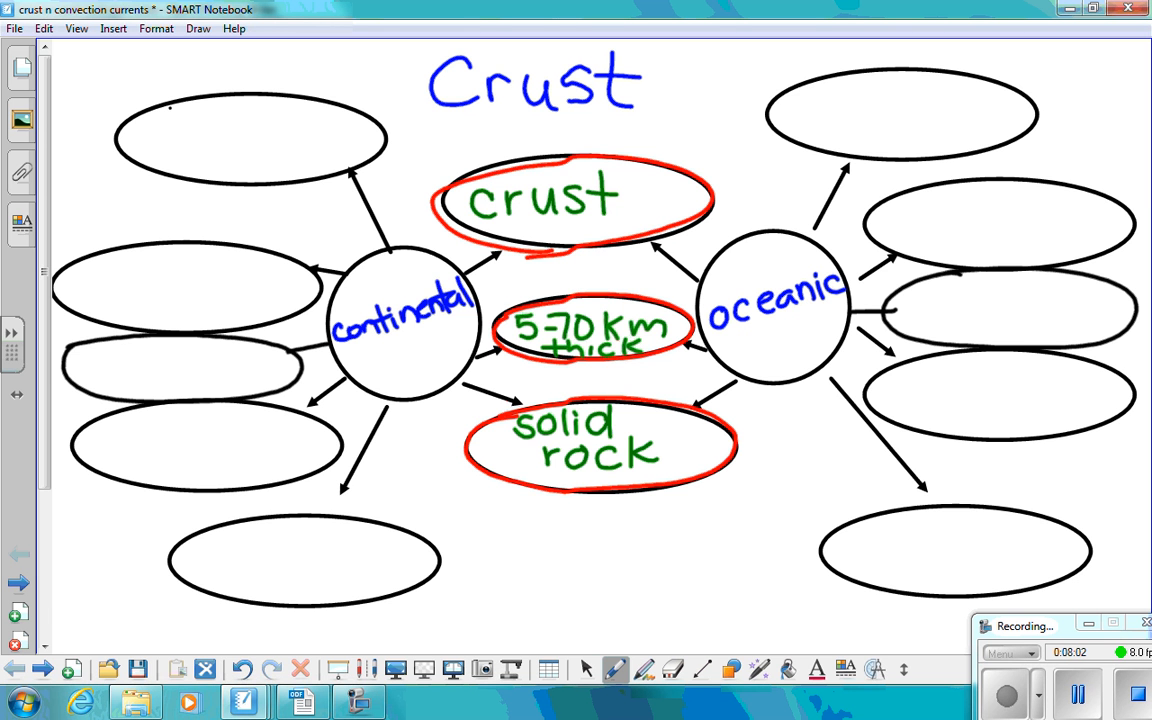
- Write on dry land, less dense, older, granite composition and thicker in black
type("on")
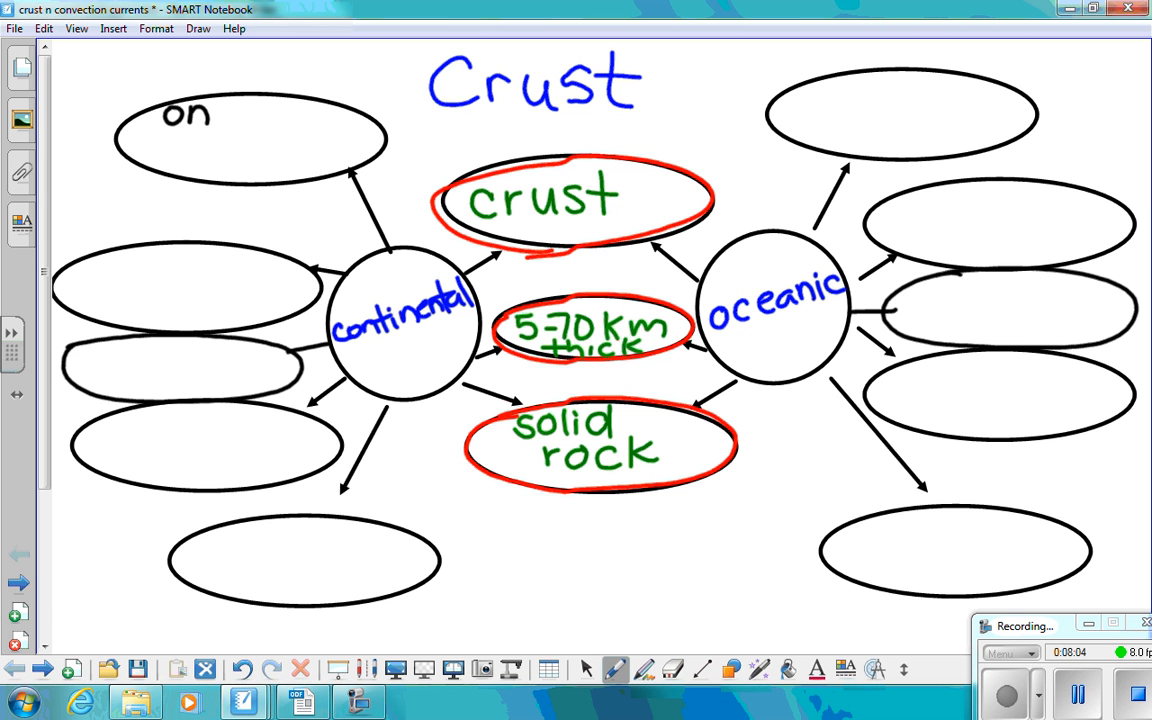
type("dry")
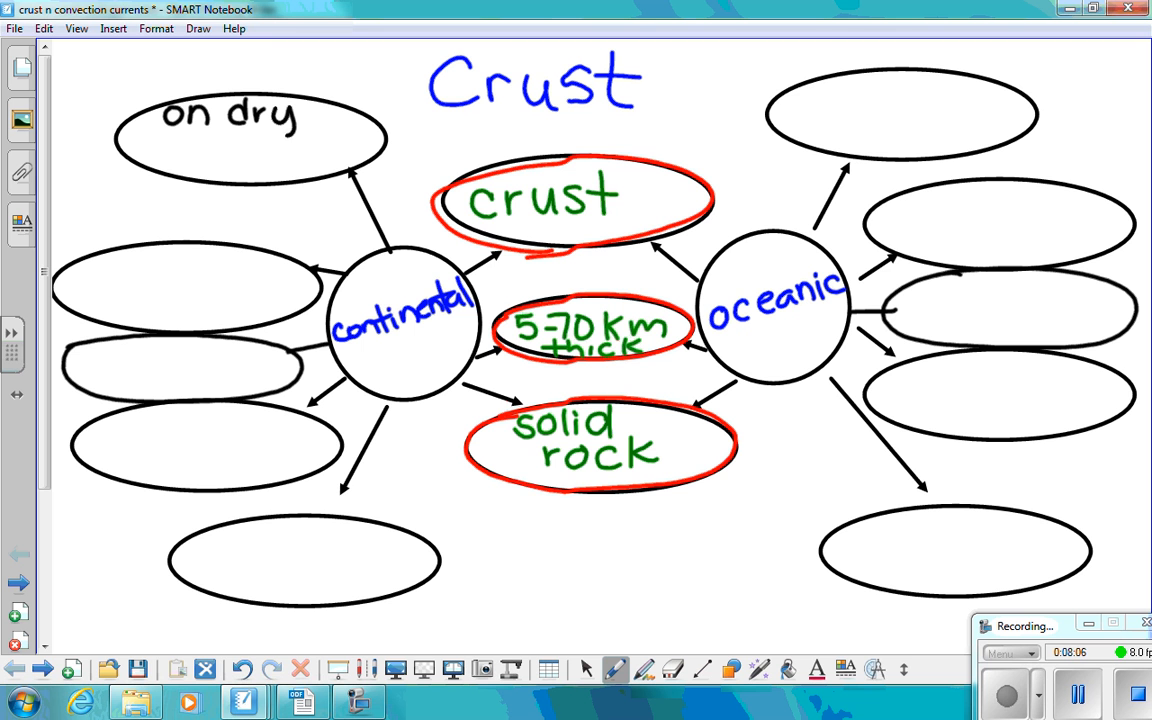
type("lan")
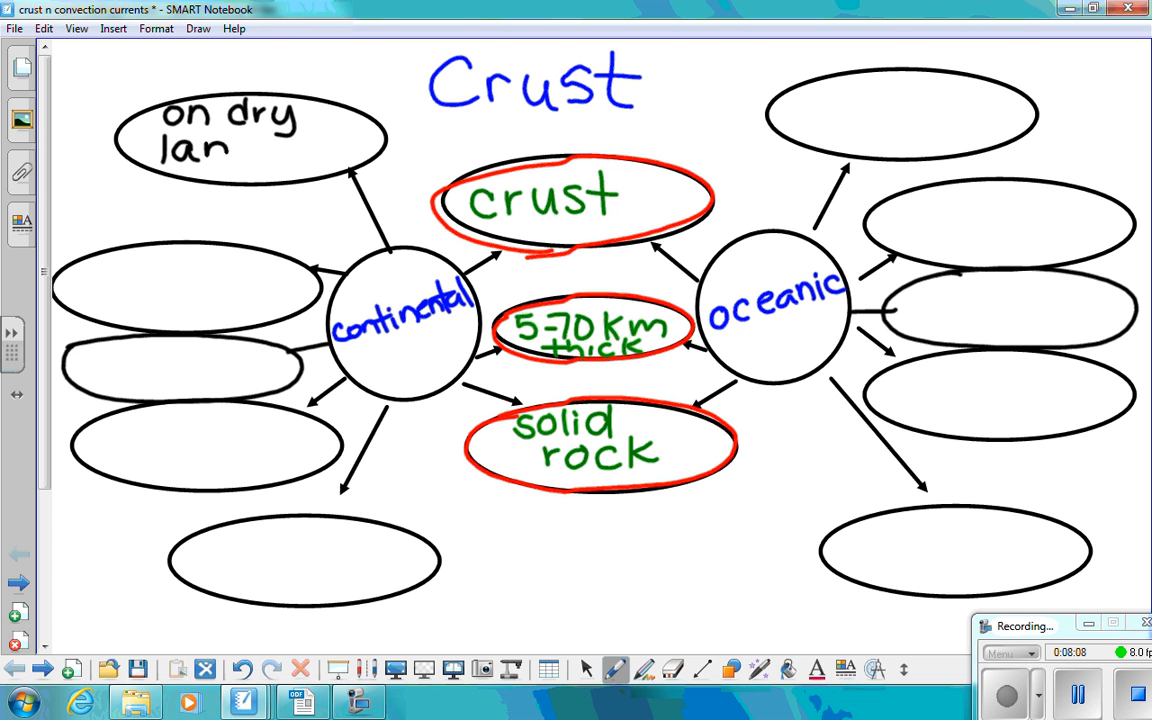
type("d")
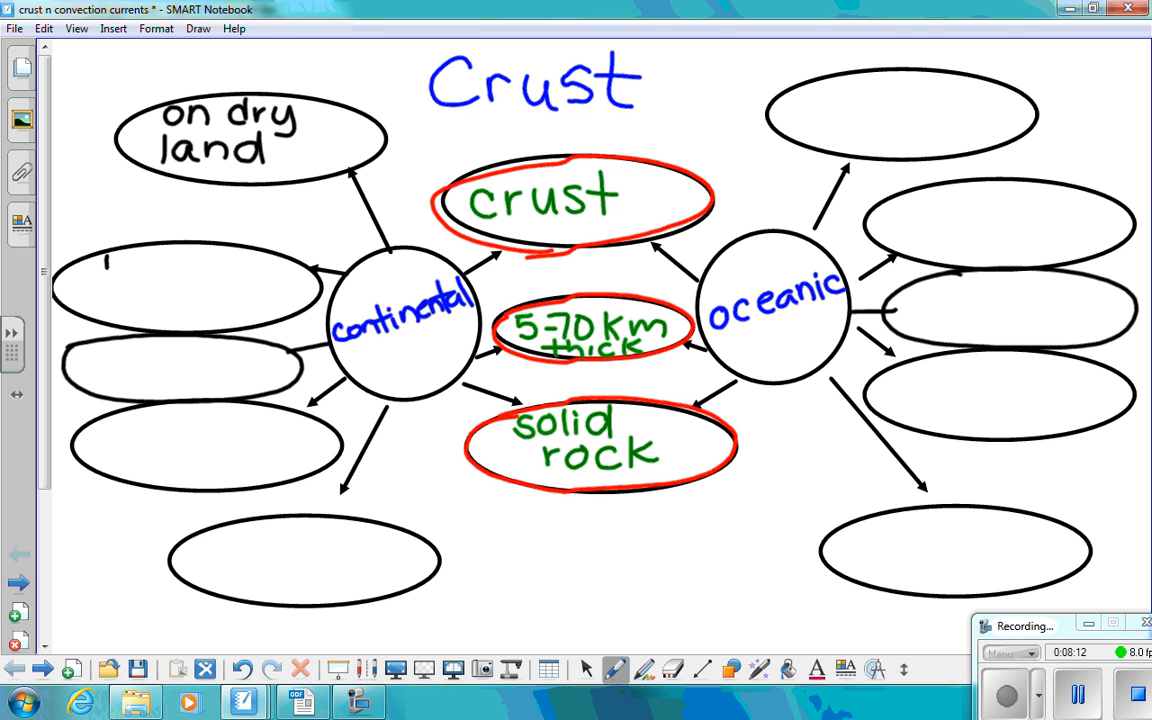
type("less")
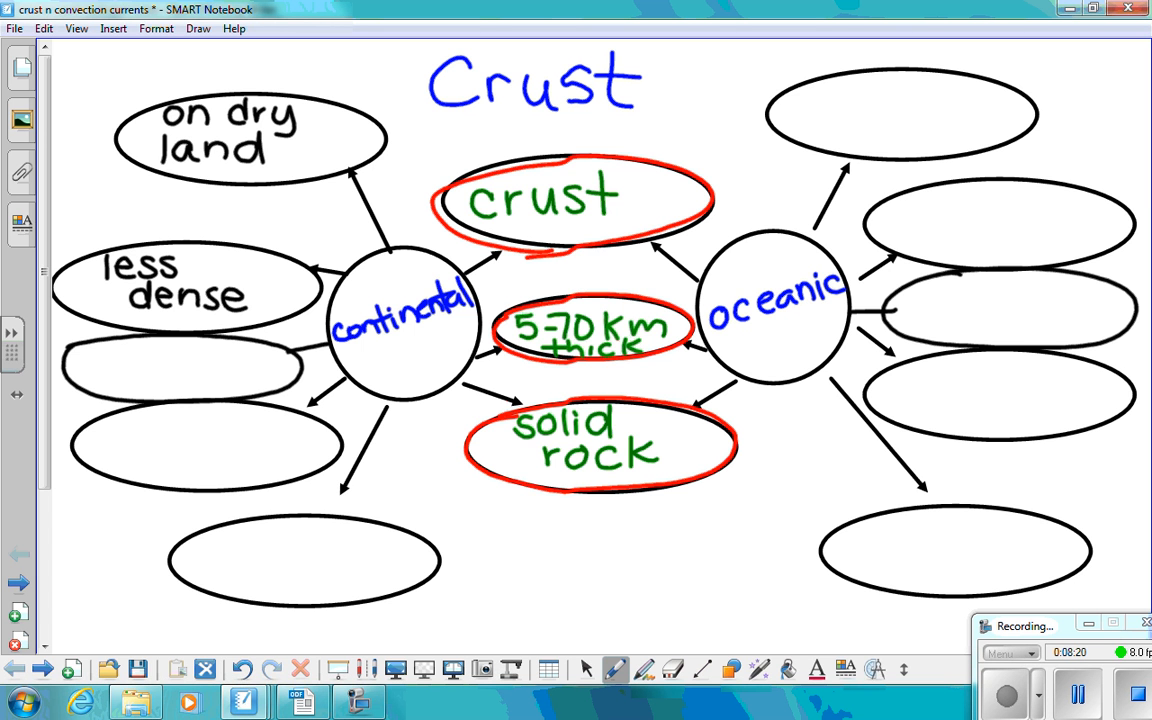
left_click_drag(80, 360, 145, 360)
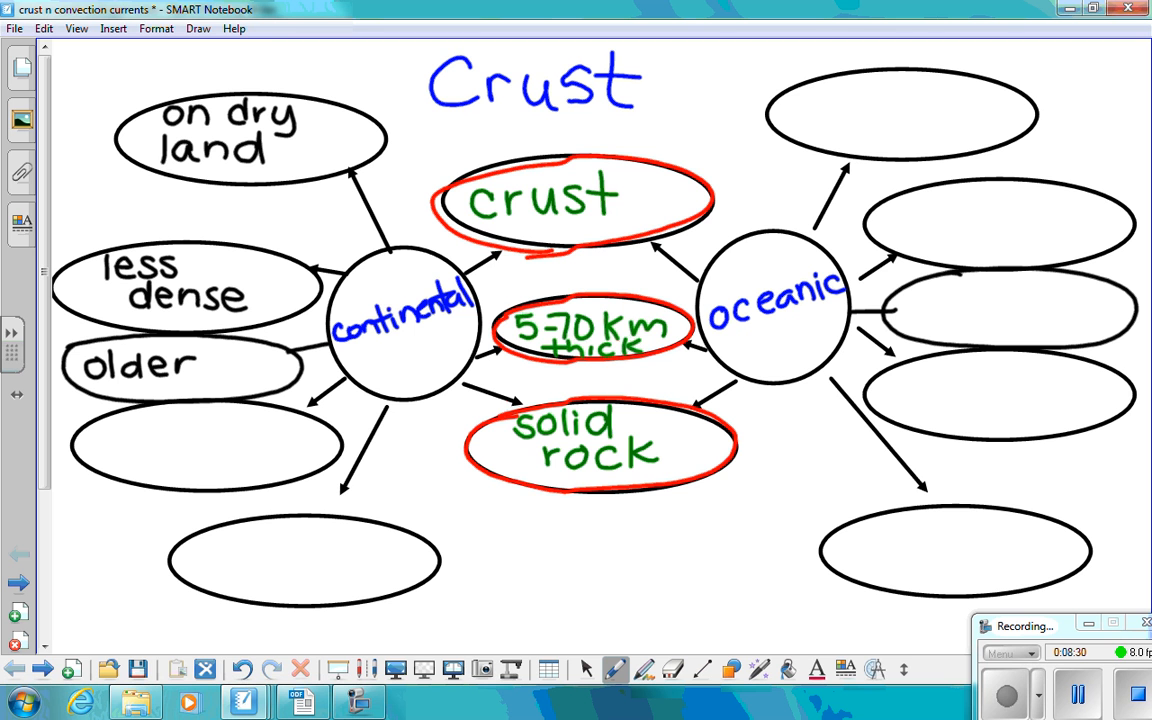
type("6rc")
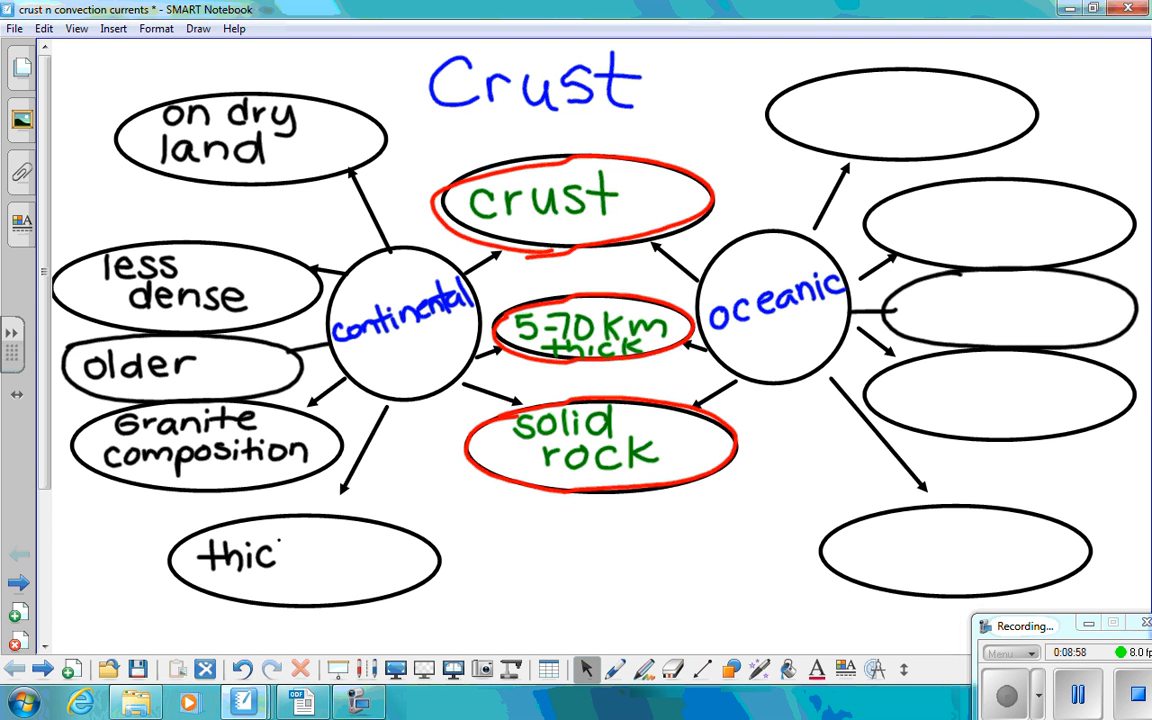
type("ker")
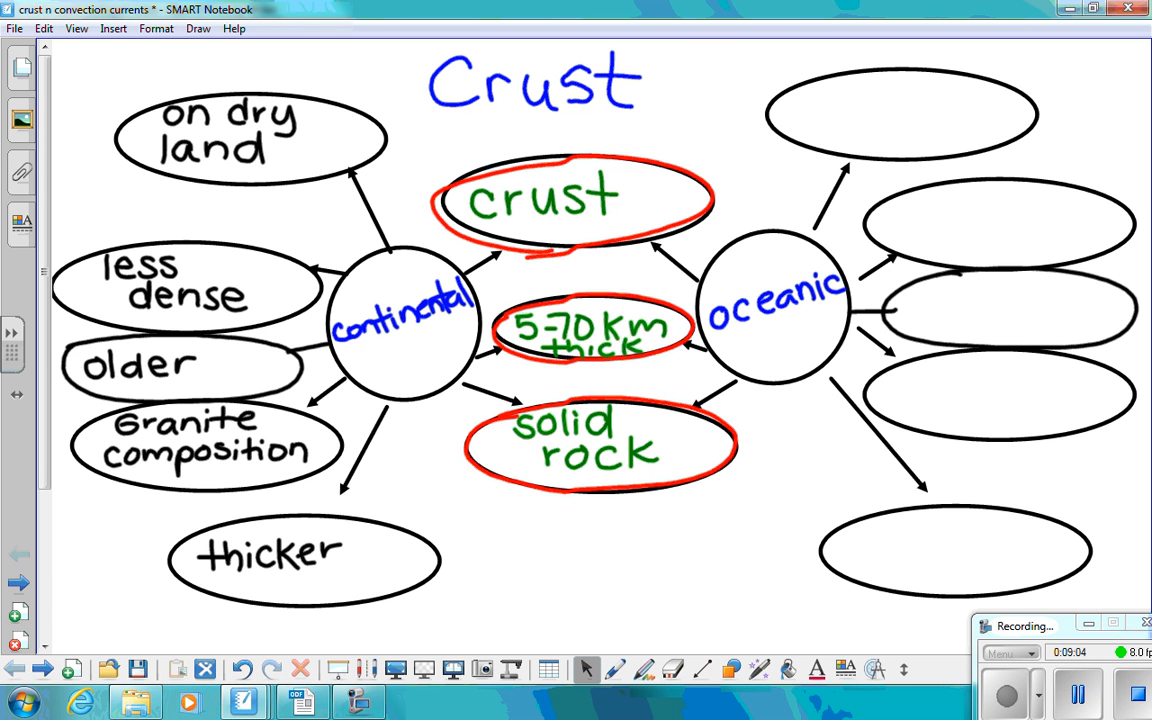
mouse_move(211, 540)
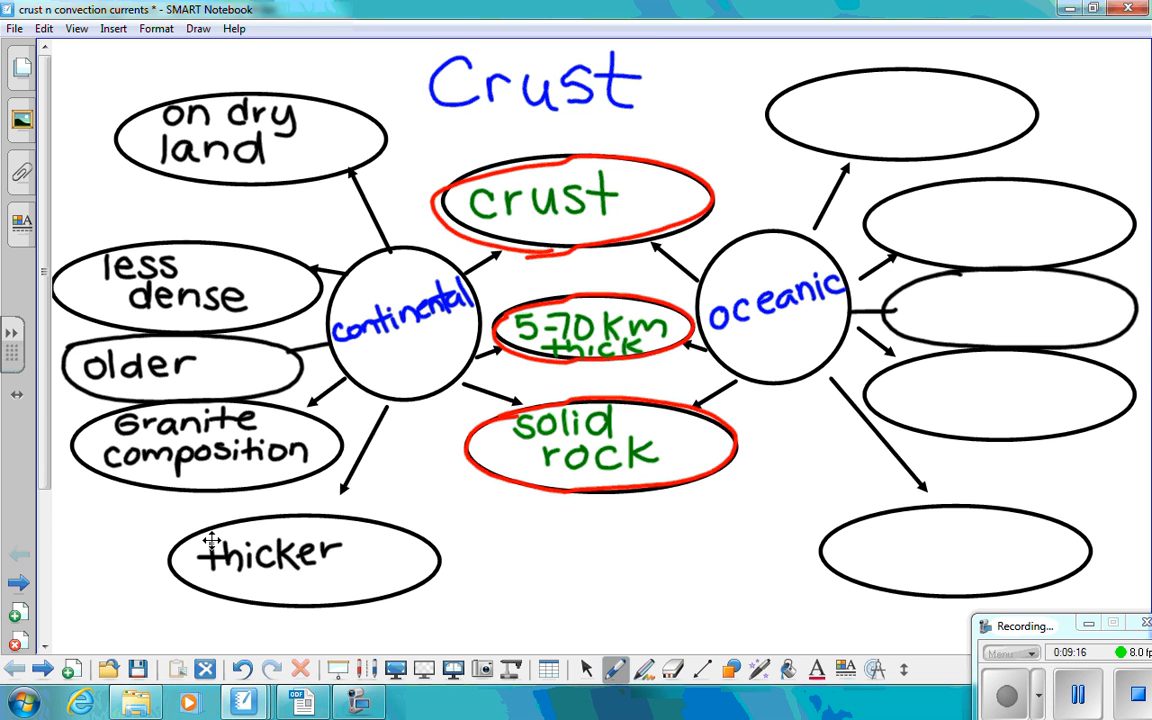
- Draw a green arc over the title and write 'under the ocean floor' and 'more dense'
left_click_drag(333, 128, 728, 82)
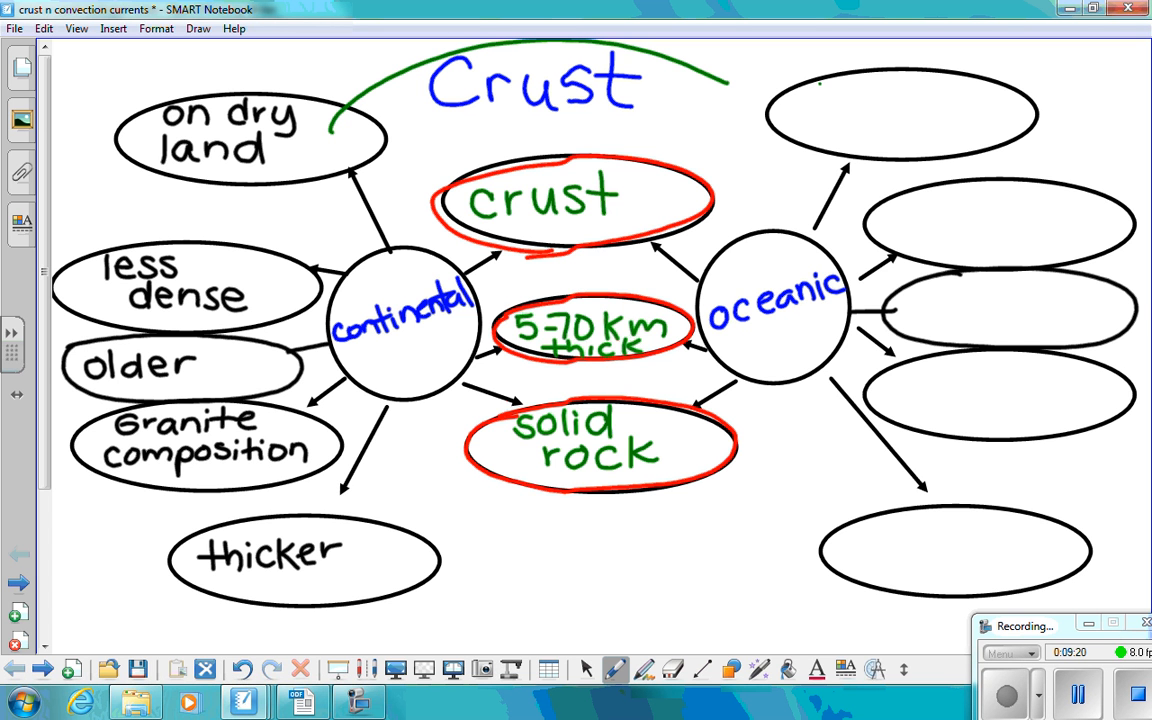
type("und-")
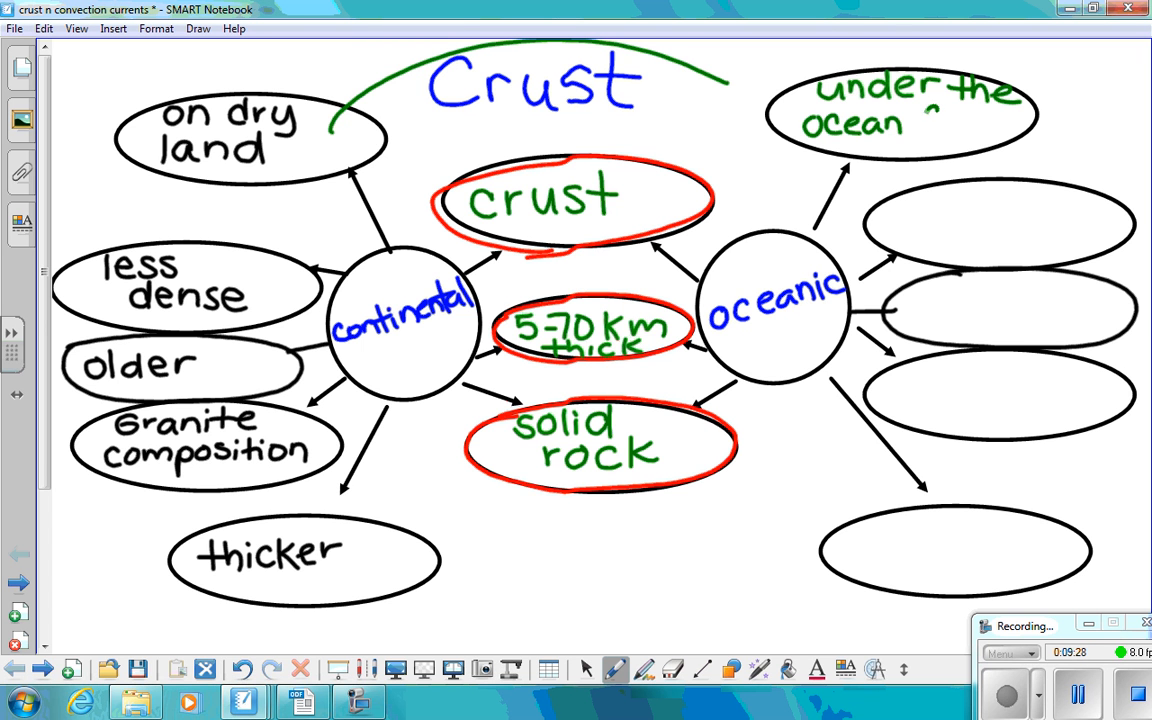
type("floor")
type("more ")
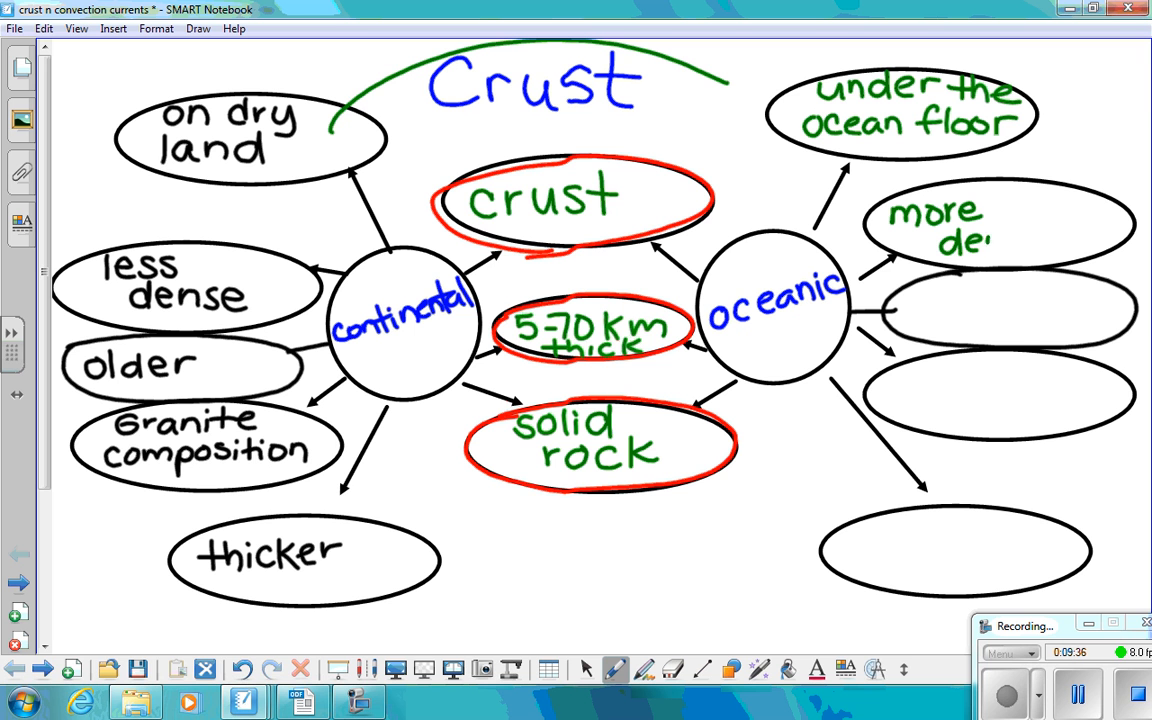
type("dense")
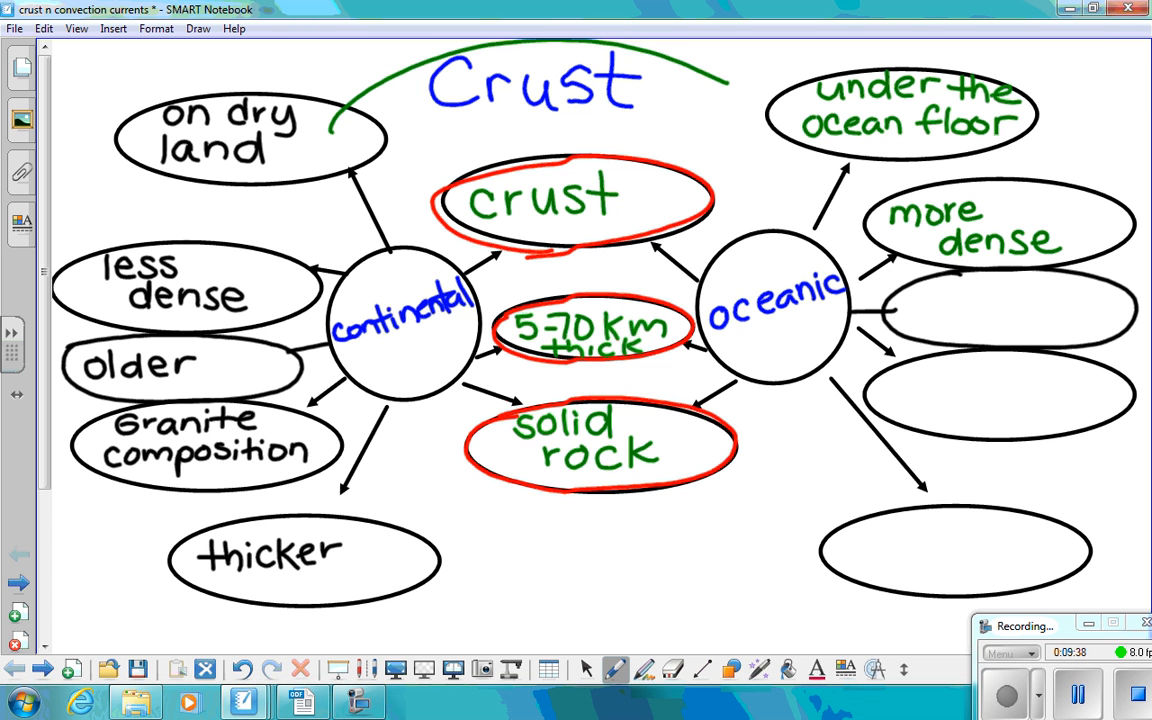
- Write 'younger' and 'basalt composition' in the oceanic ovals and begin the fifth
left_click_drag(920, 290, 945, 320)
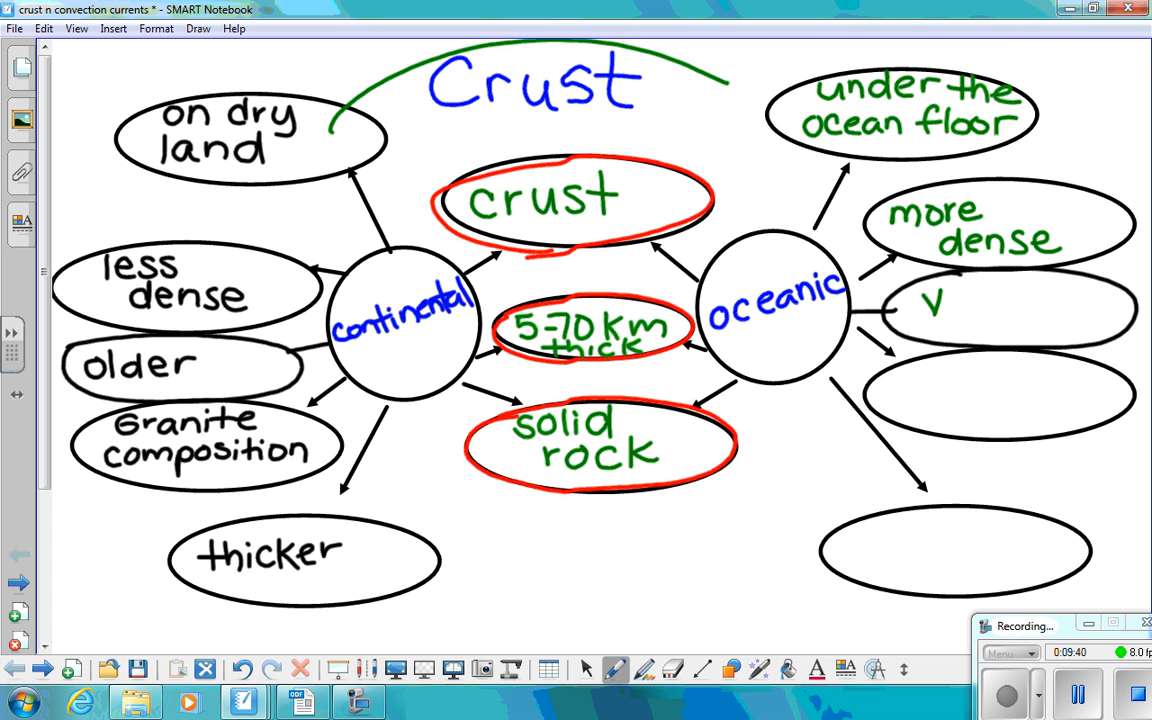
type("youn")
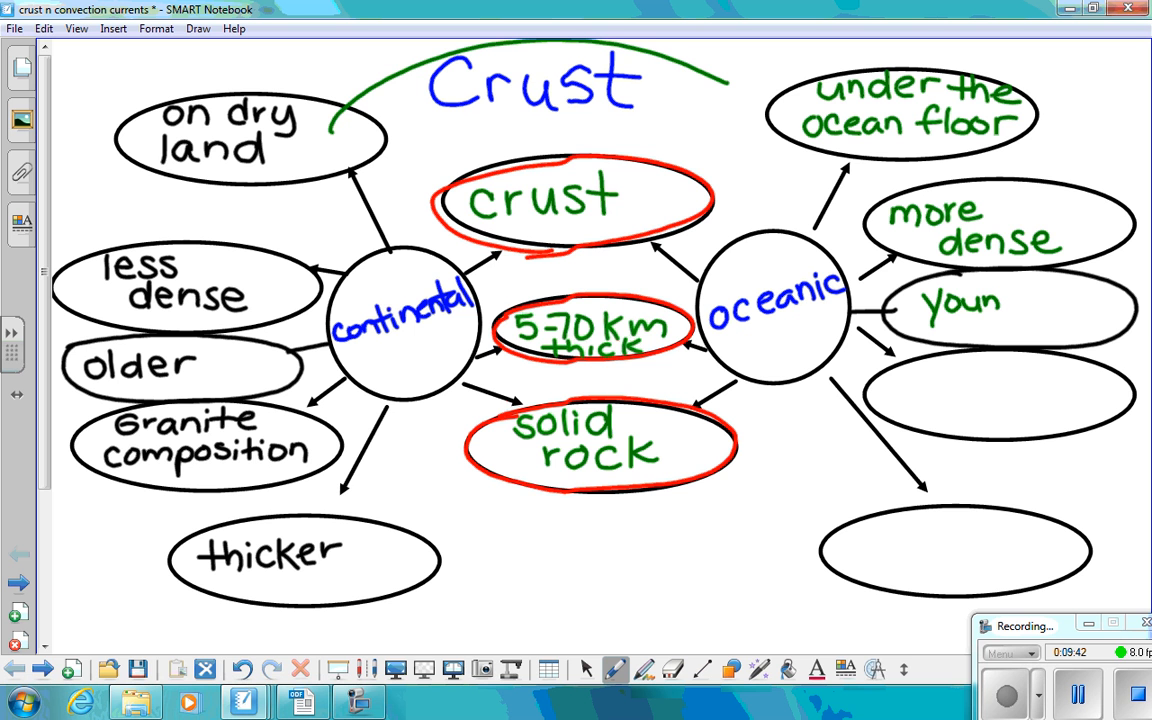
type("ger")
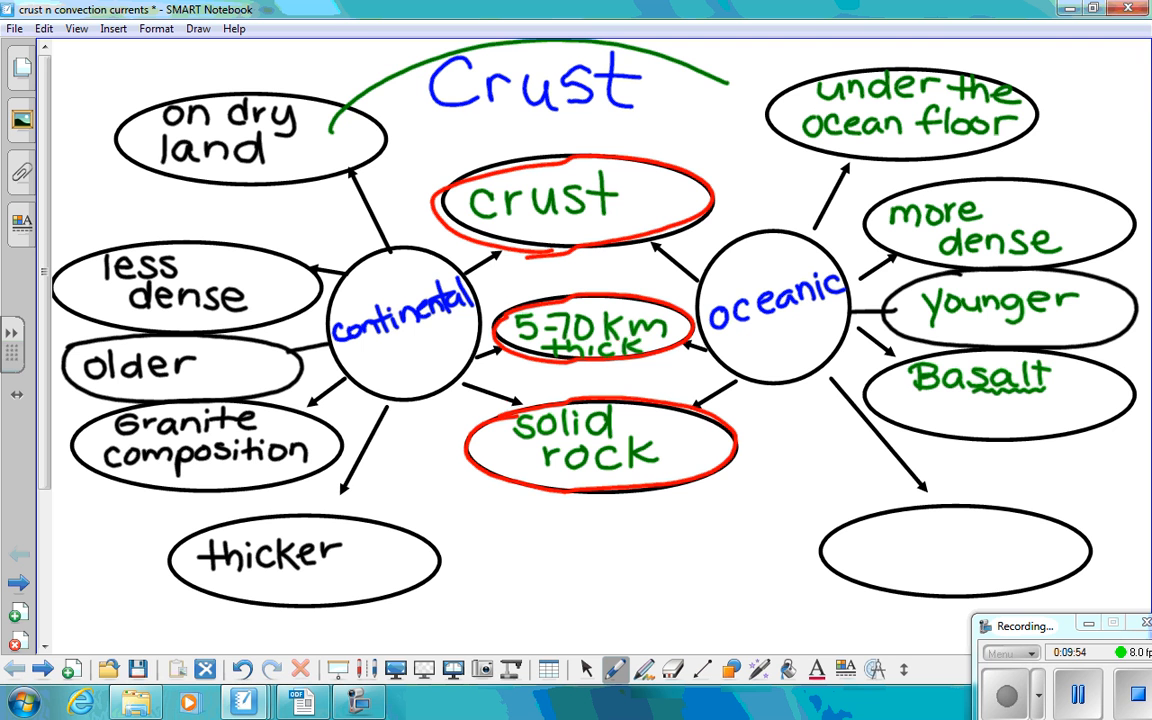
type("con")
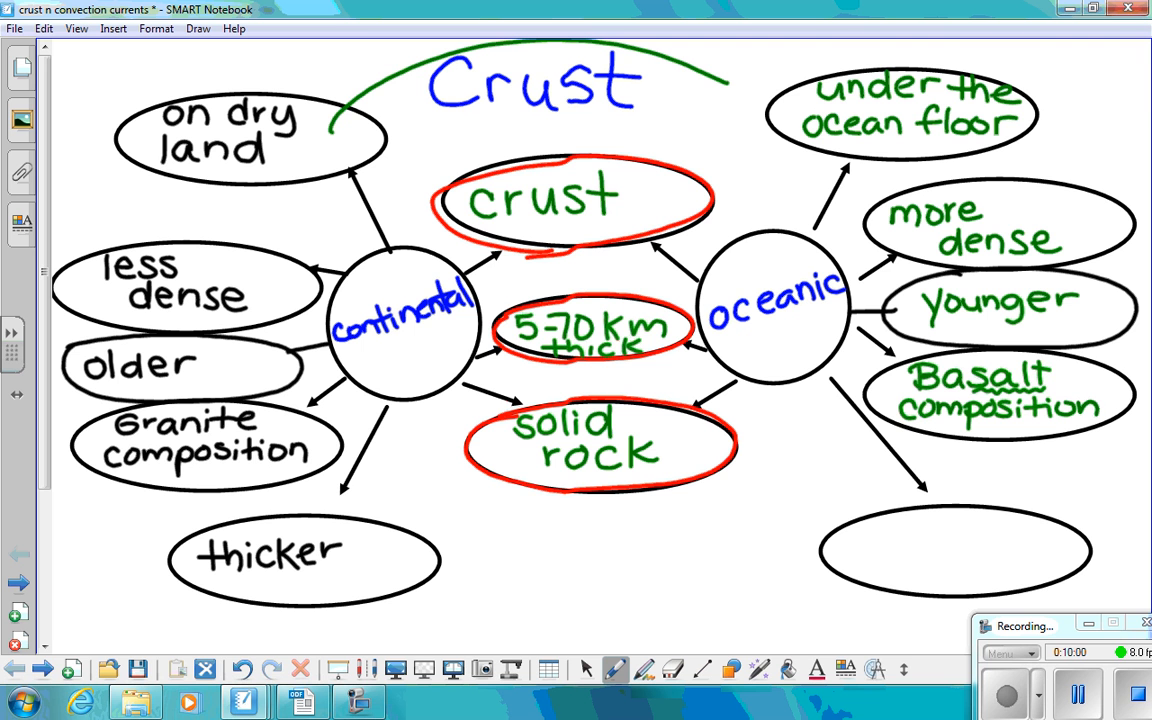
type("th")
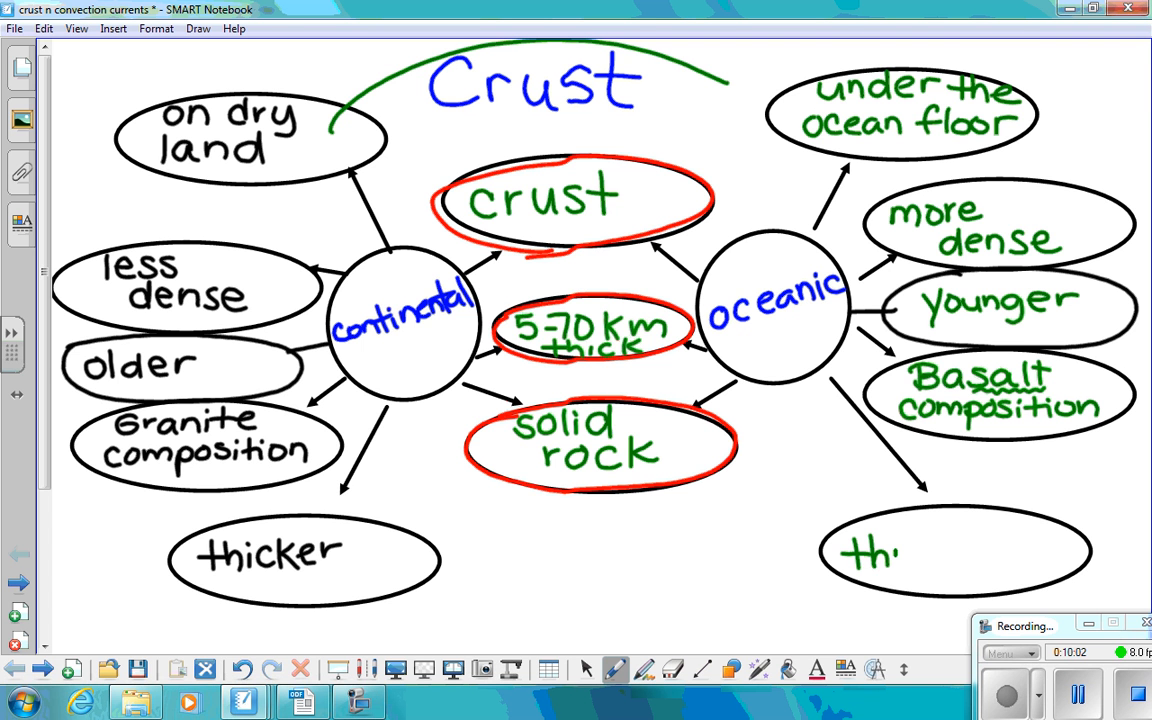